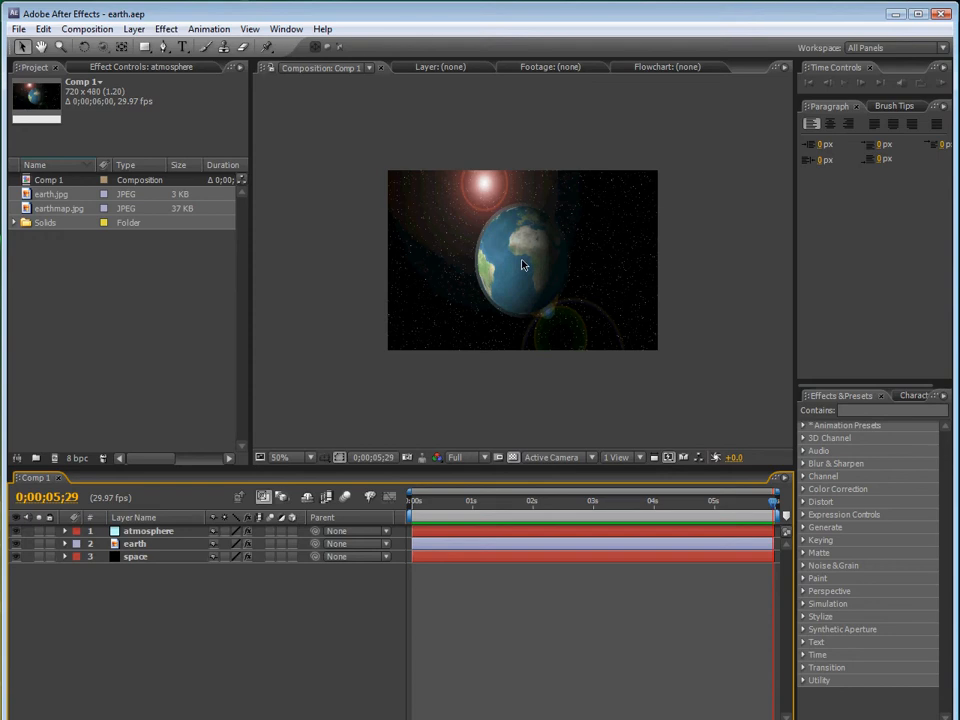
Create a 5-second composition named 'earth' from the earthmap.jpg image
left_click(58, 208)
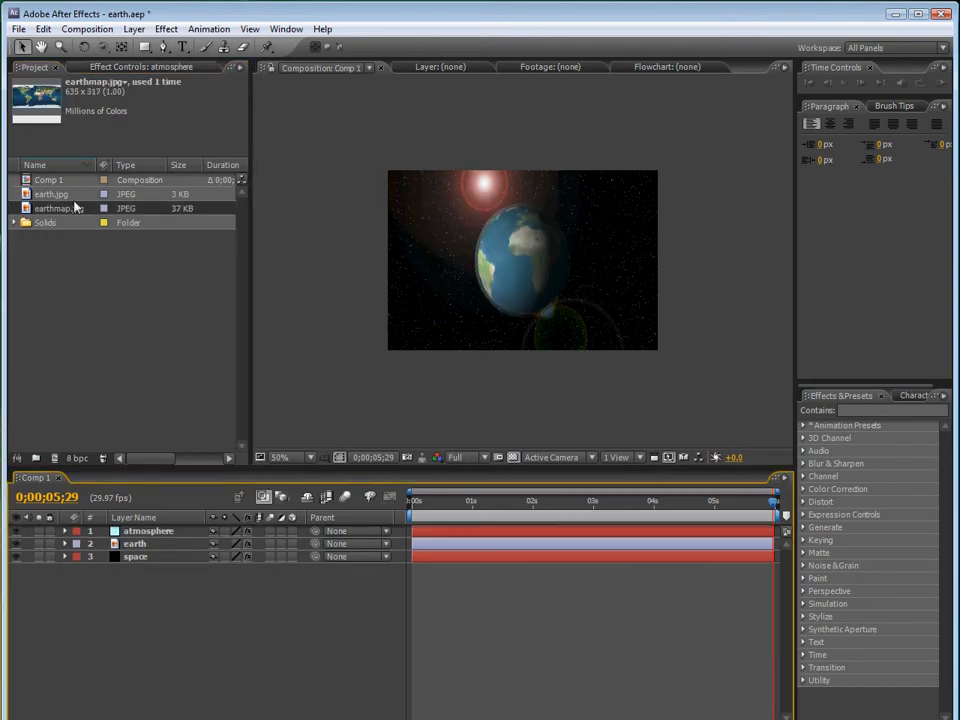
left_click(87, 28)
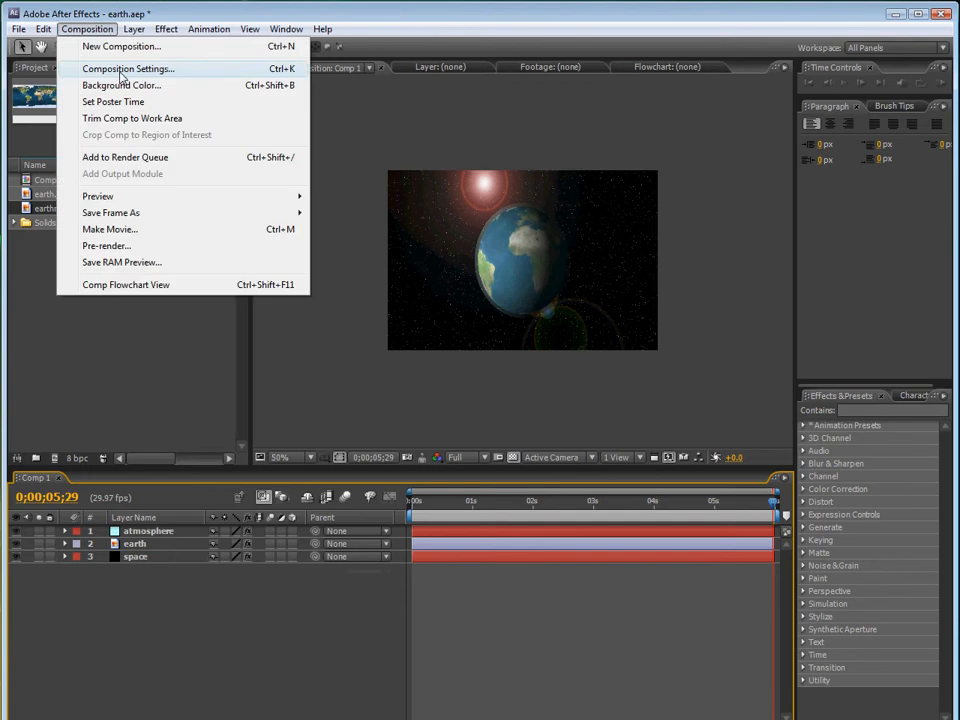
left_click(127, 68)
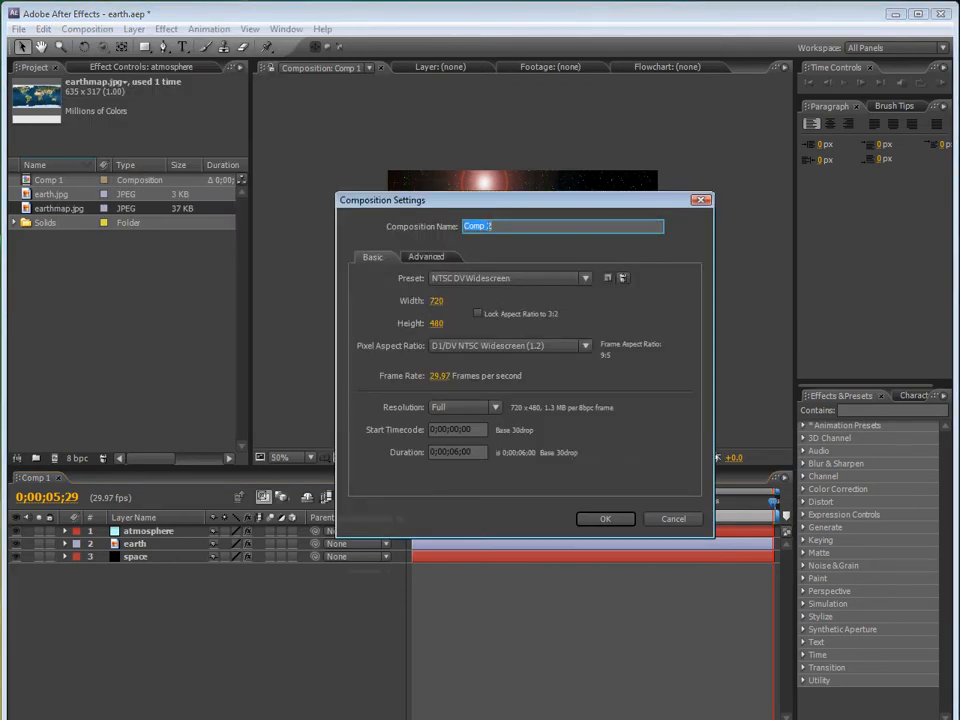
type("earth")
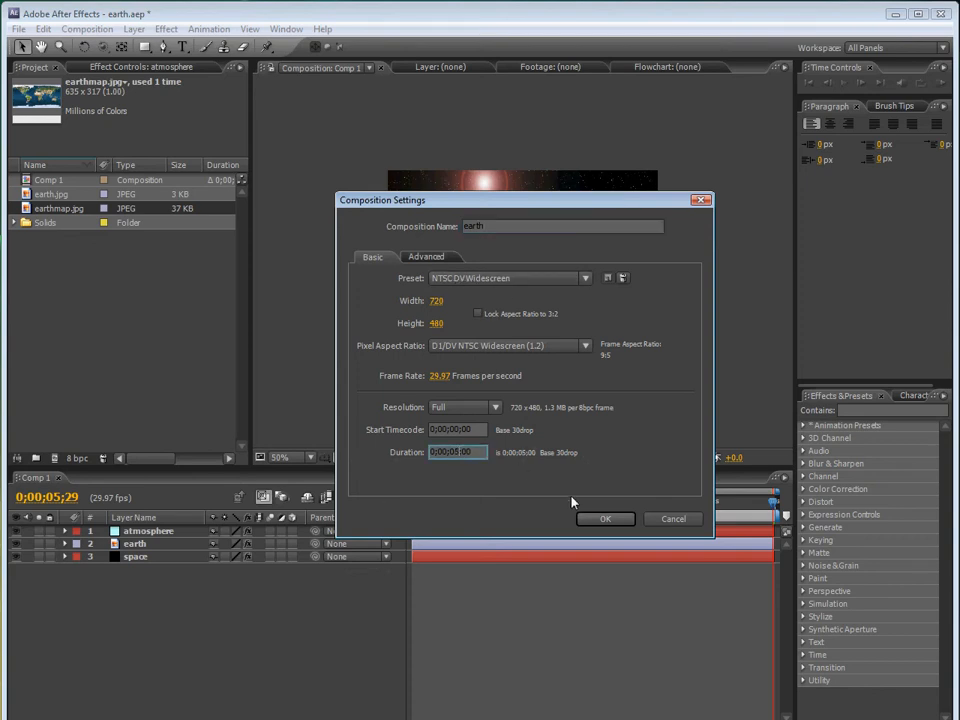
left_click(605, 518)
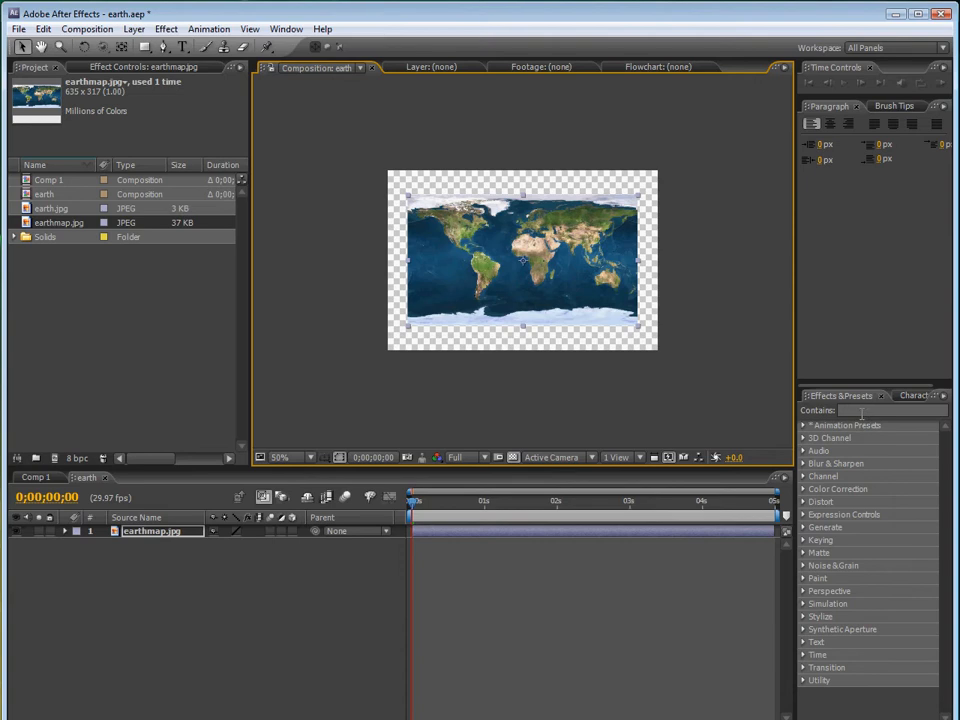
Apply CC Sphere to earthmap.jpg and reduce its Radius to 142
type("CC S")
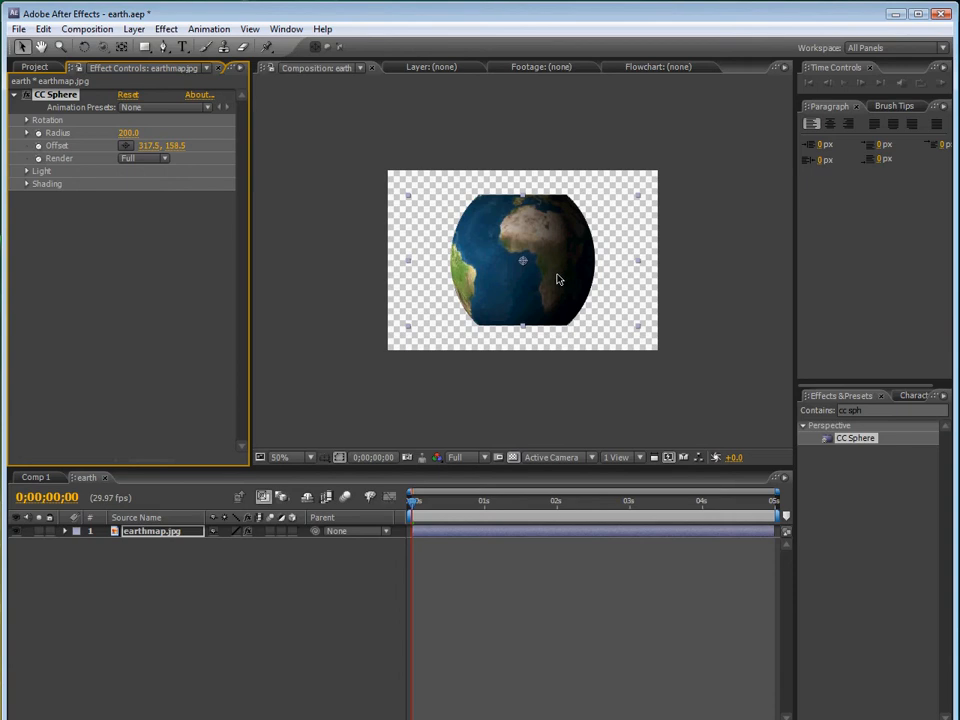
mouse_move(547, 195)
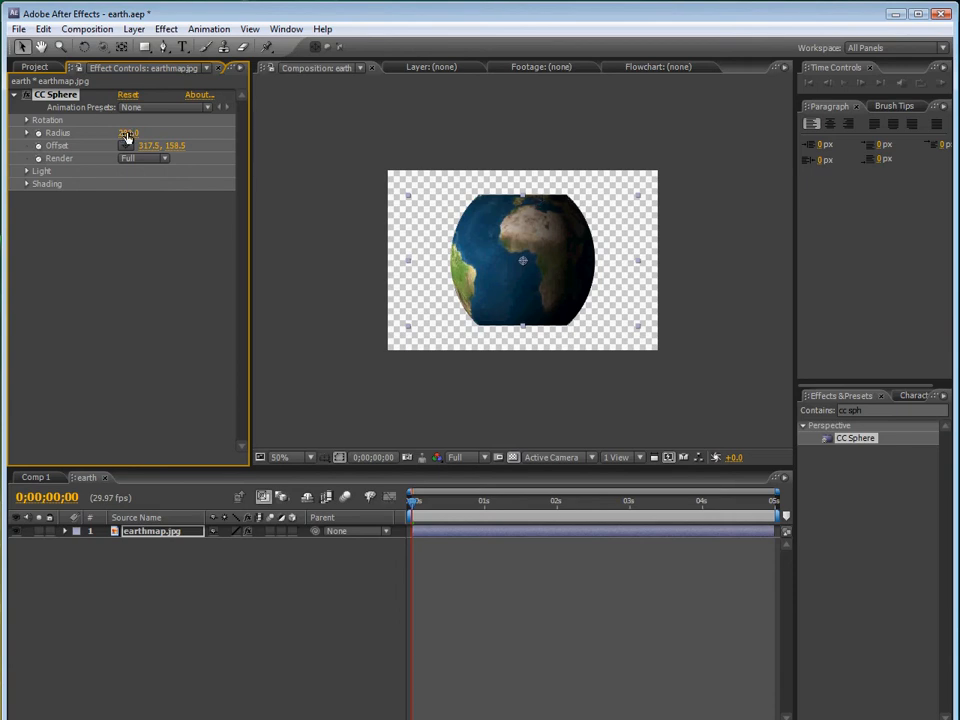
left_click_drag(128, 132, 128, 132)
type("142")
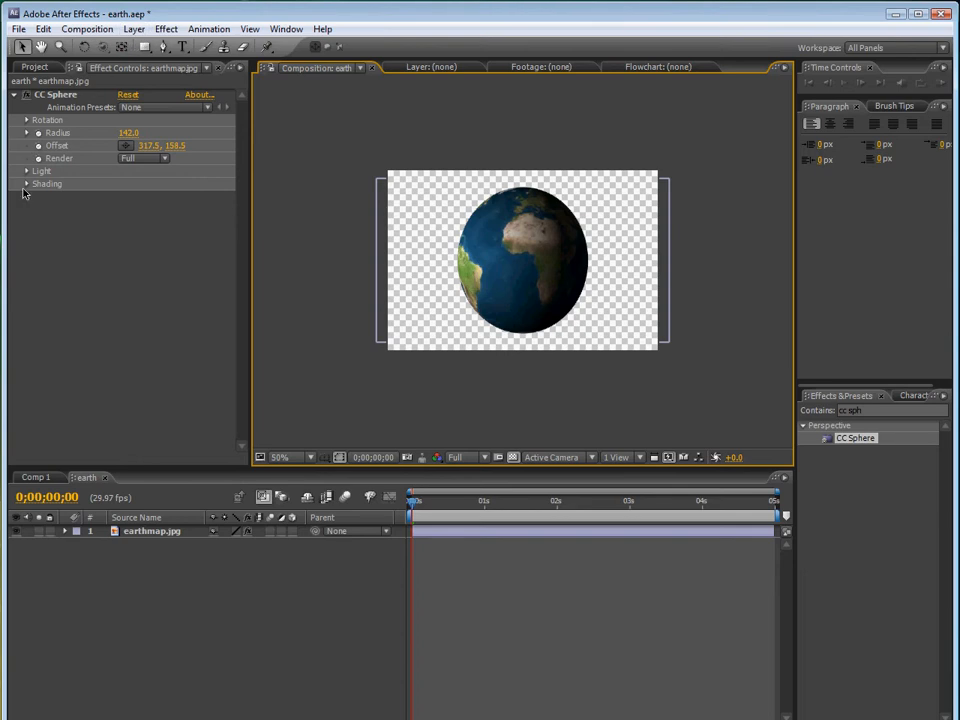
Keyframe CC Sphere Rotation Y from 0 to one full turn at the end
left_click(25, 120)
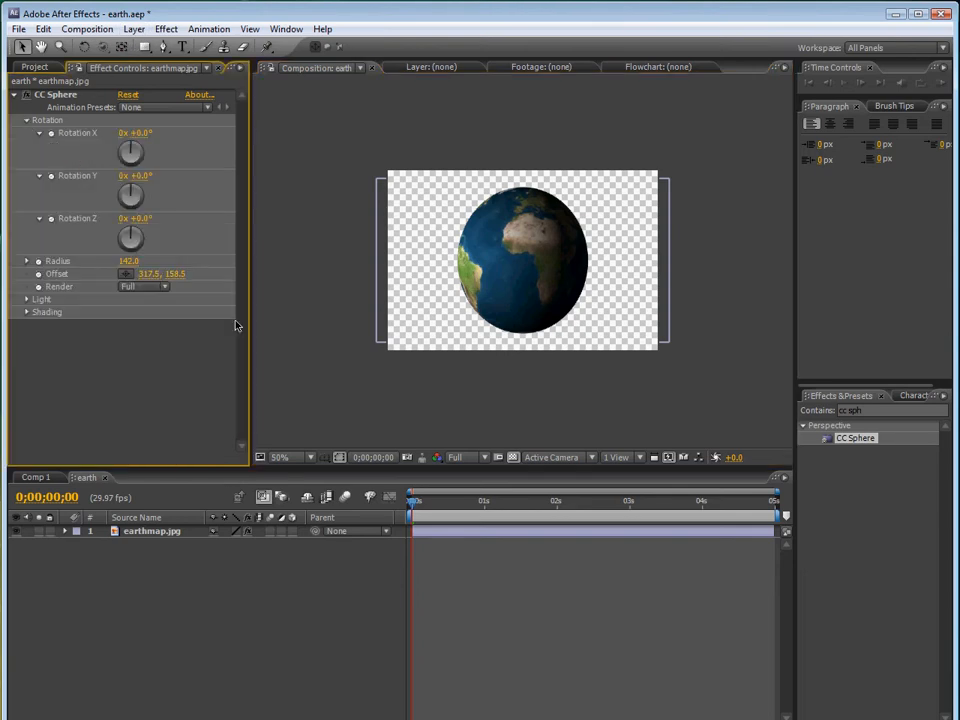
mouse_move(50, 190)
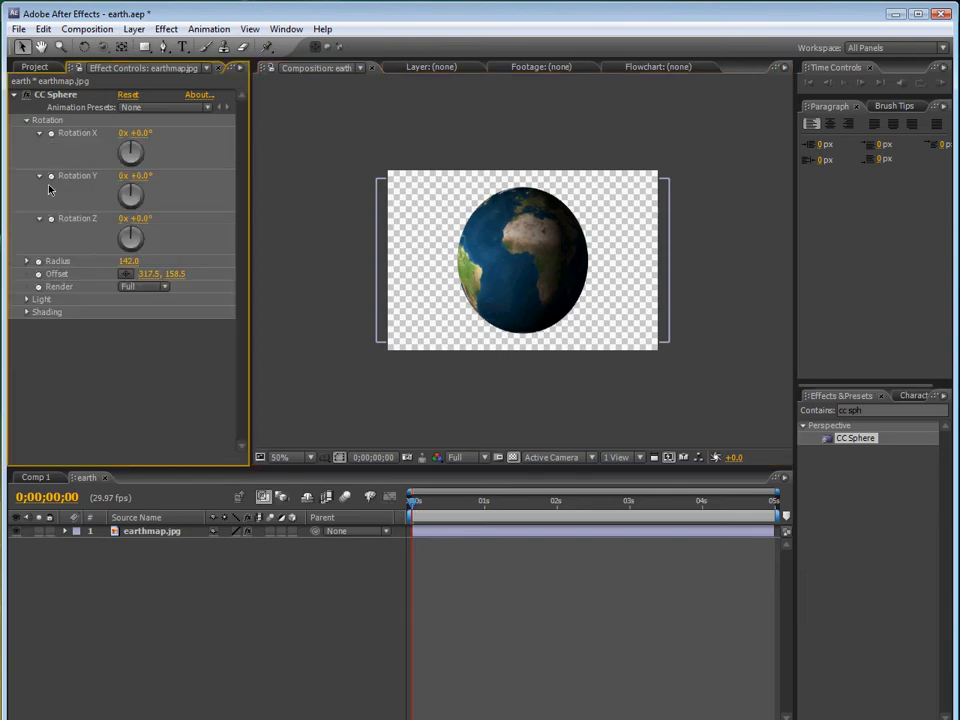
left_click(77, 175)
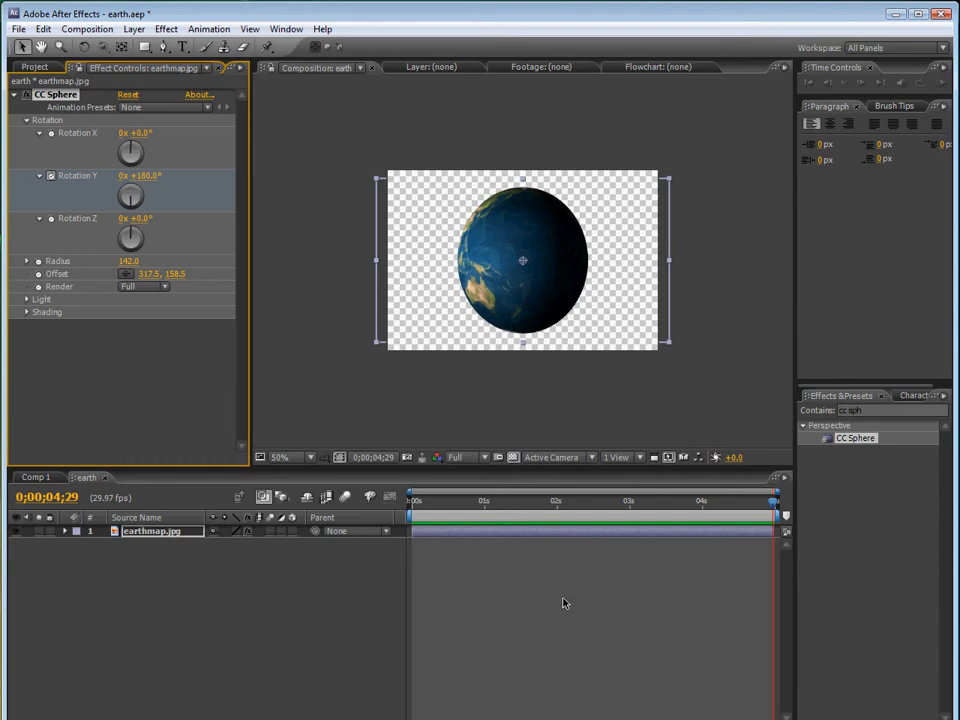
mouse_move(399, 559)
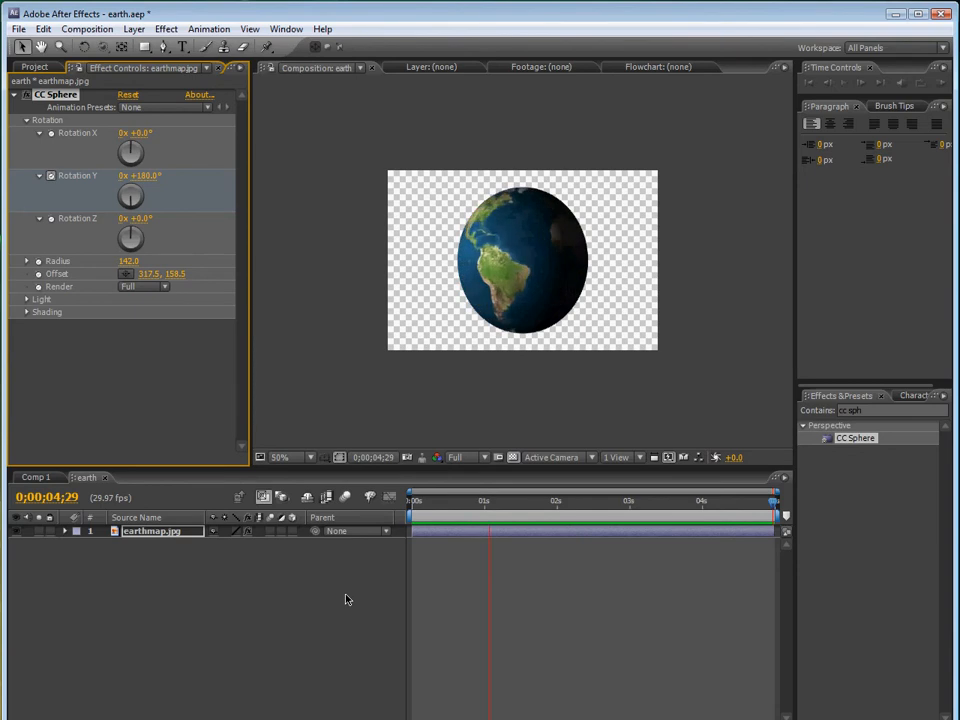
left_click_drag(140, 175, 153, 175)
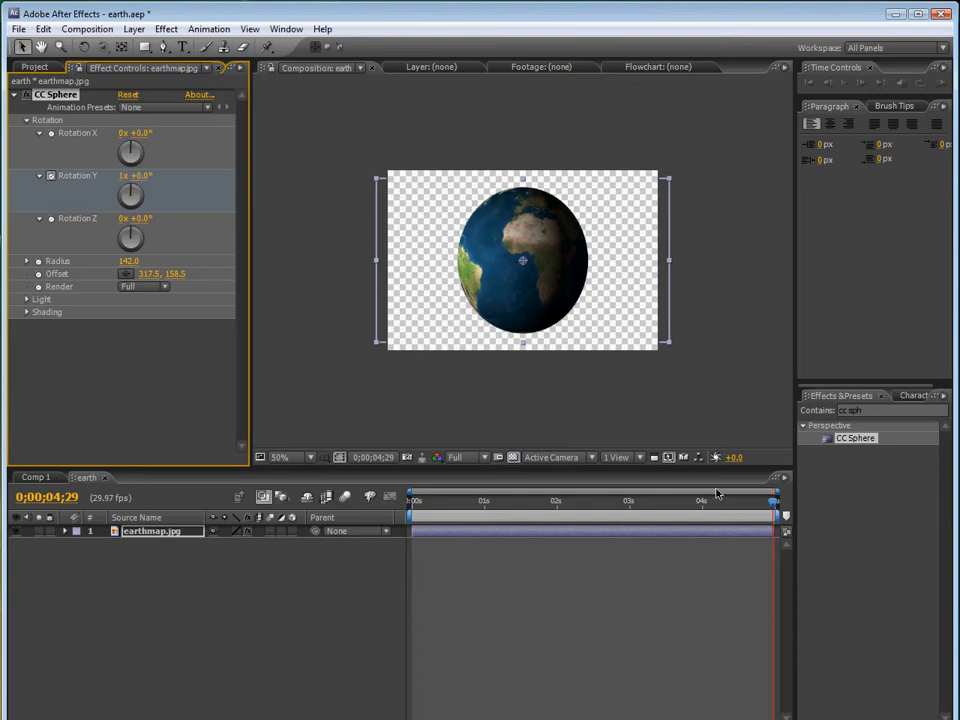
Create a new solid layer named space as the background
left_click(134, 28)
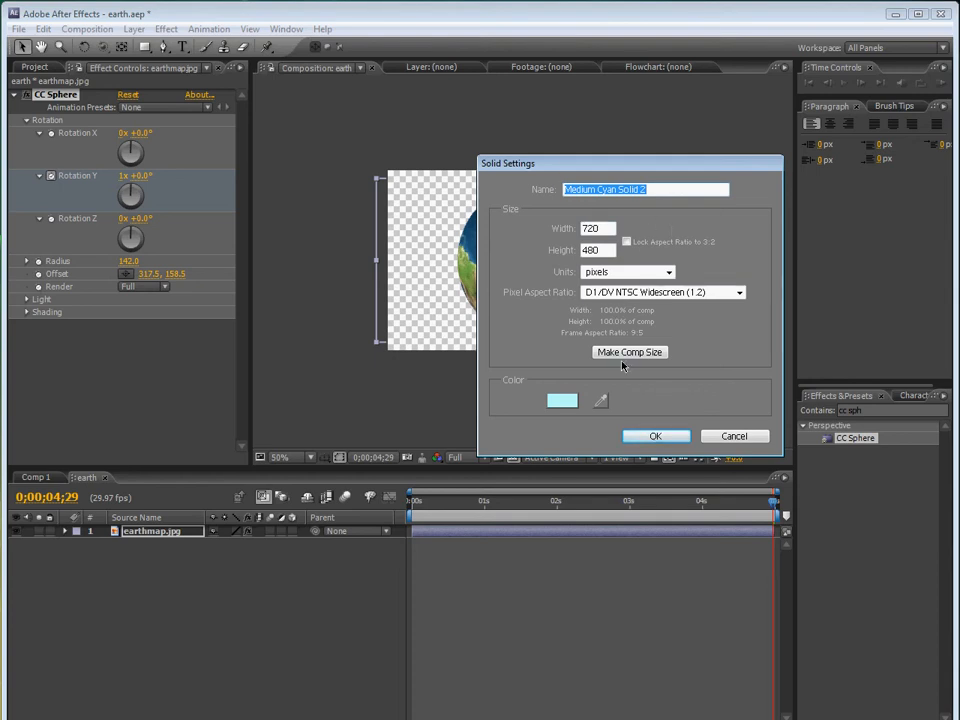
left_click(655, 436)
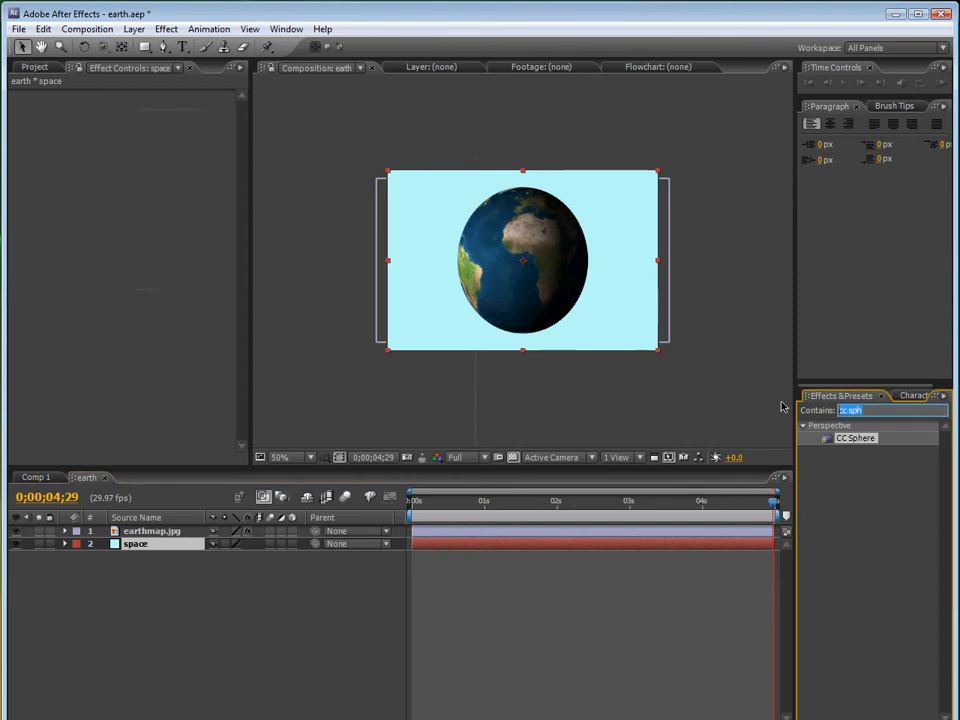
Apply Fractal Noise with Brightness -89, Contrast 236 and Scale 4.0
type("frac")
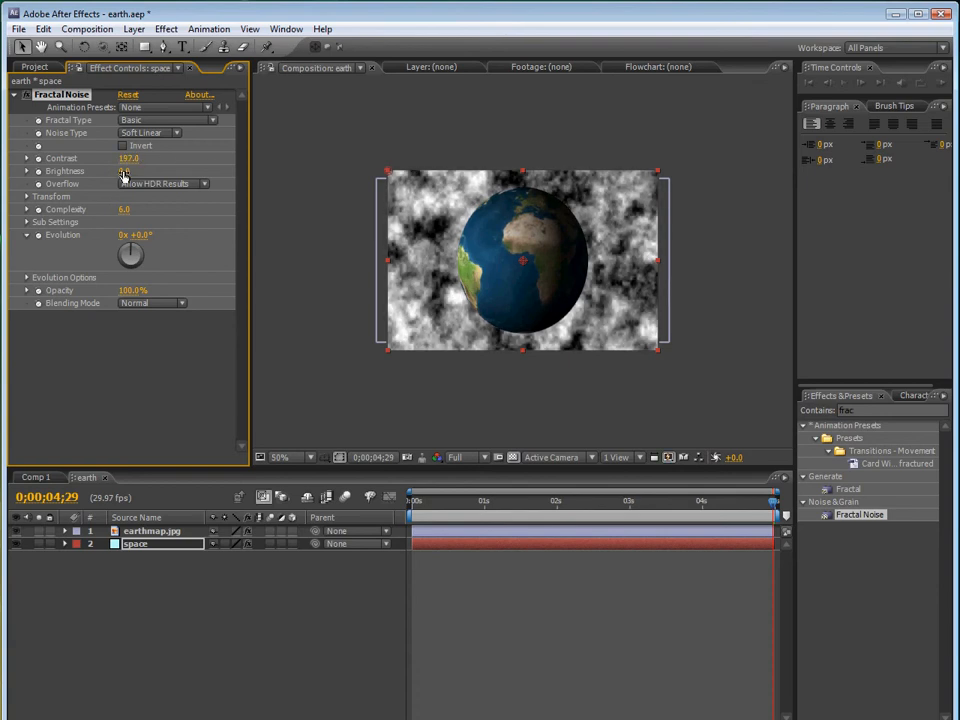
left_click_drag(128, 170, 100, 170)
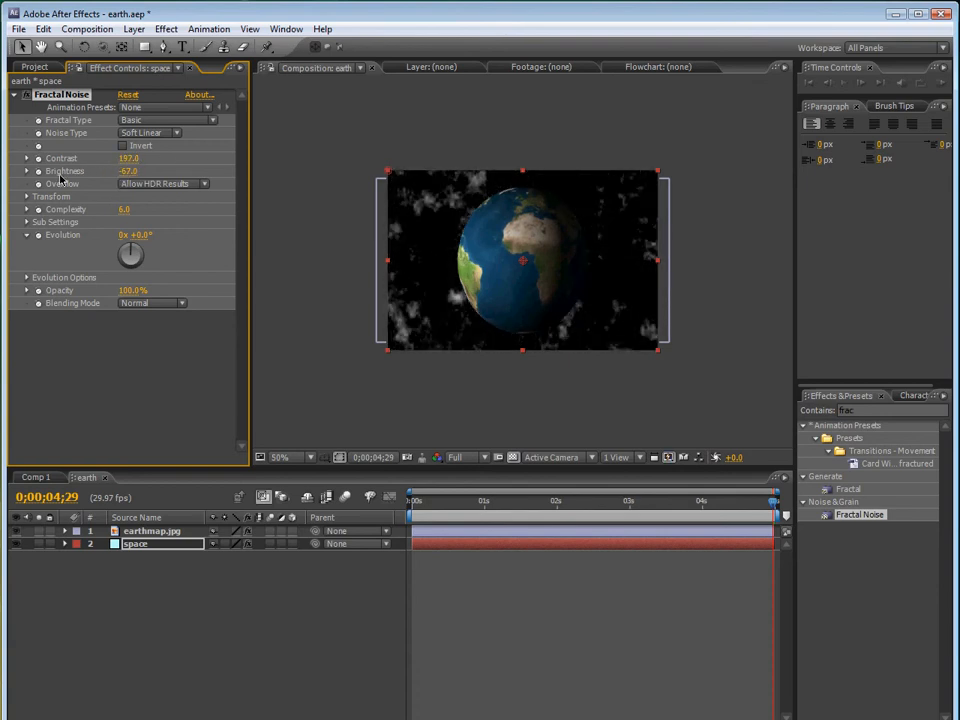
left_click(27, 196)
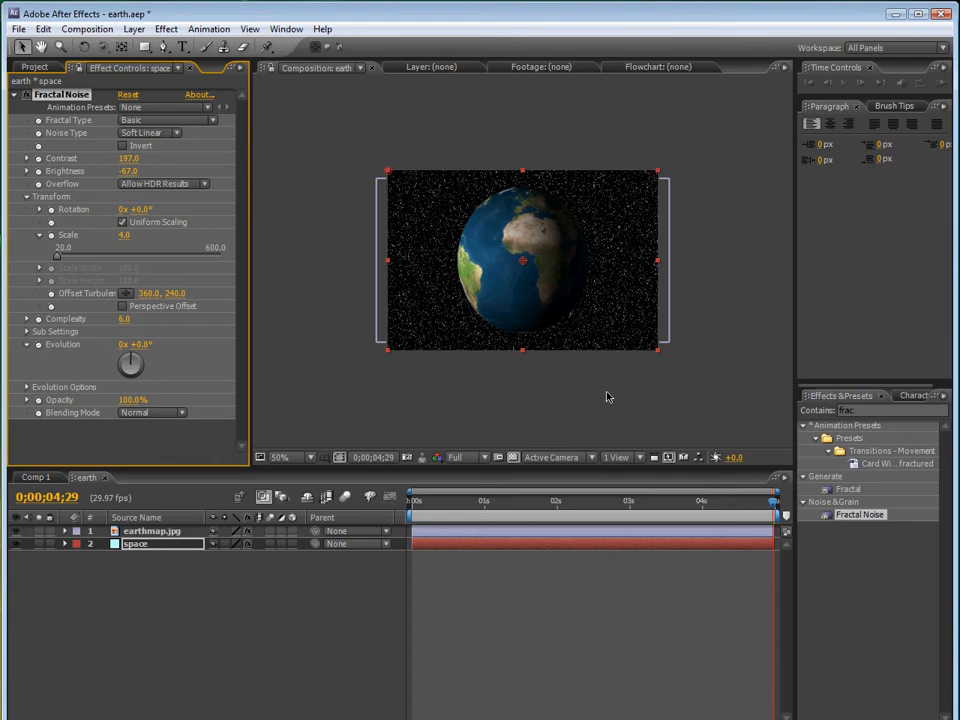
left_click(128, 158)
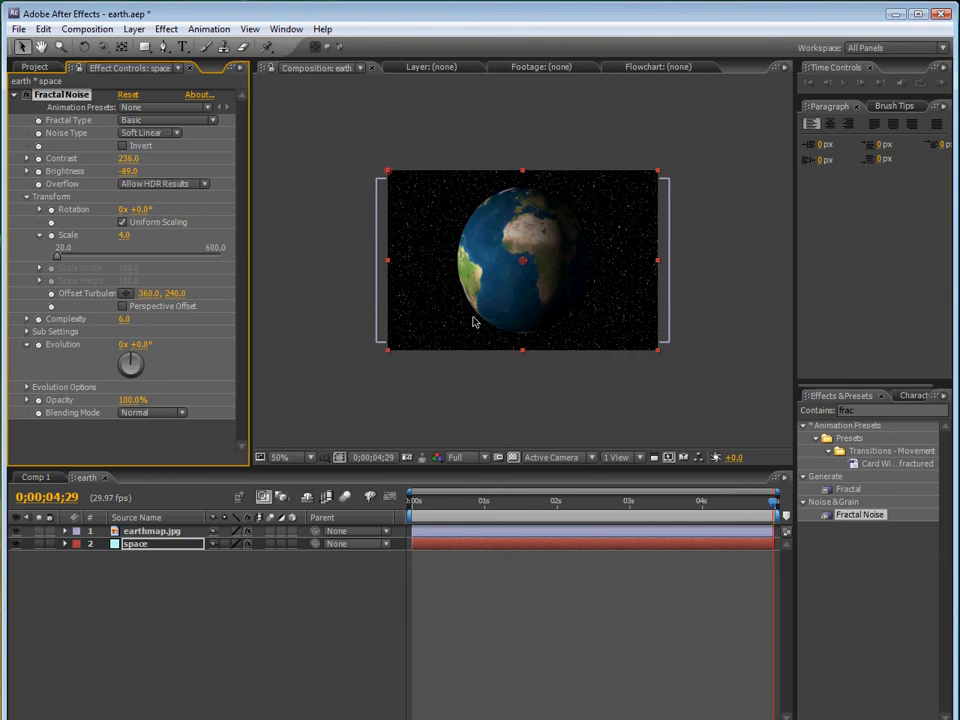
mouse_move(30, 485)
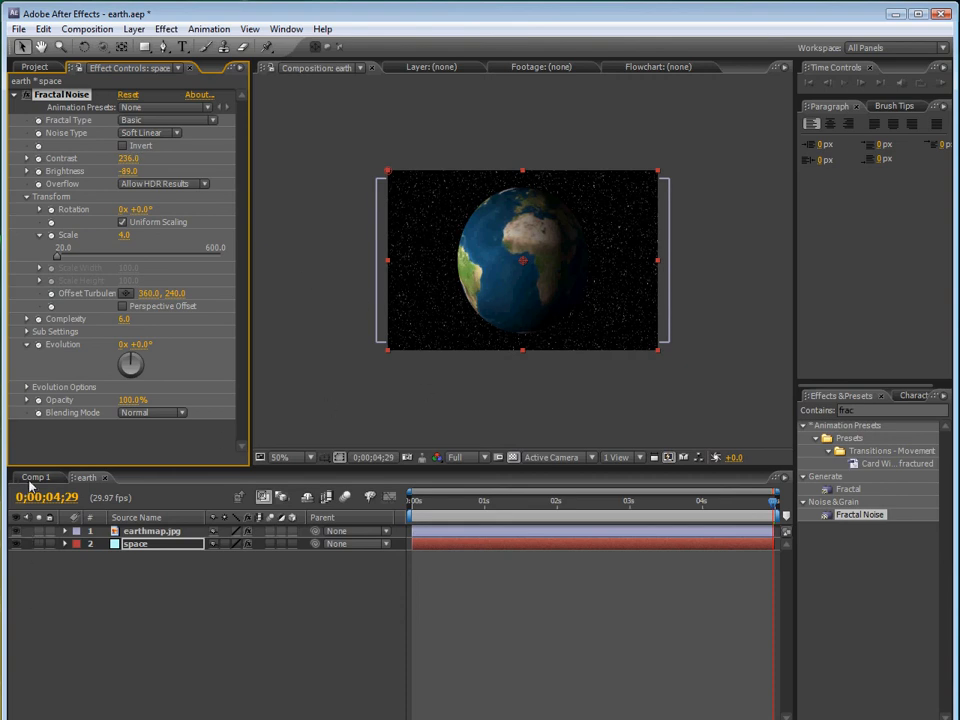
mouse_move(270, 195)
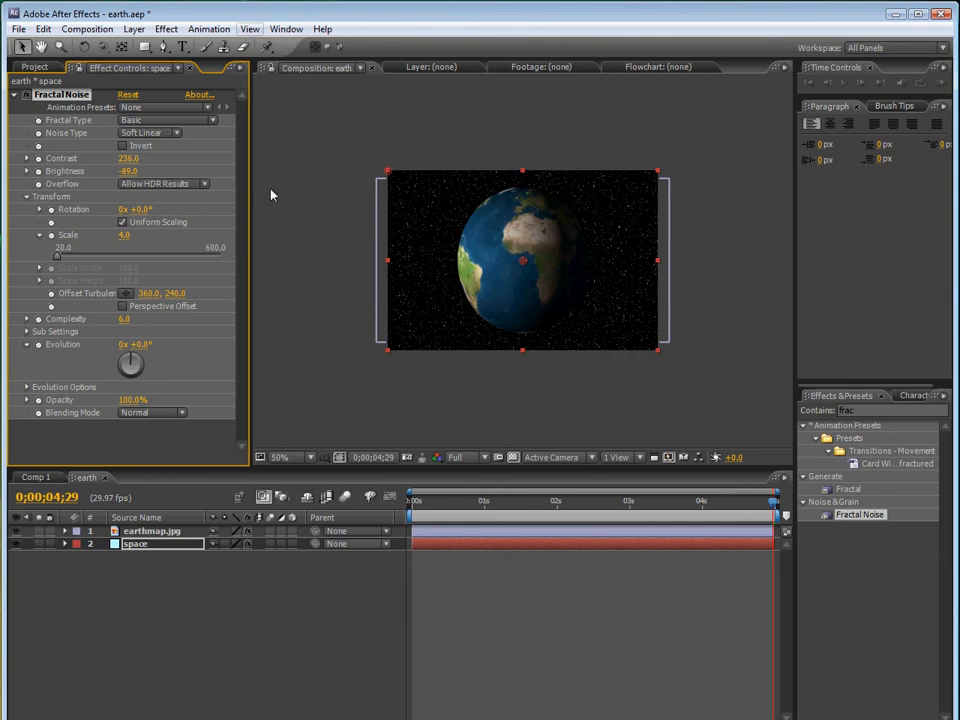
Add an 'atmosphere' solid with CC Sphere applied and 35% opacity
left_click(385, 62)
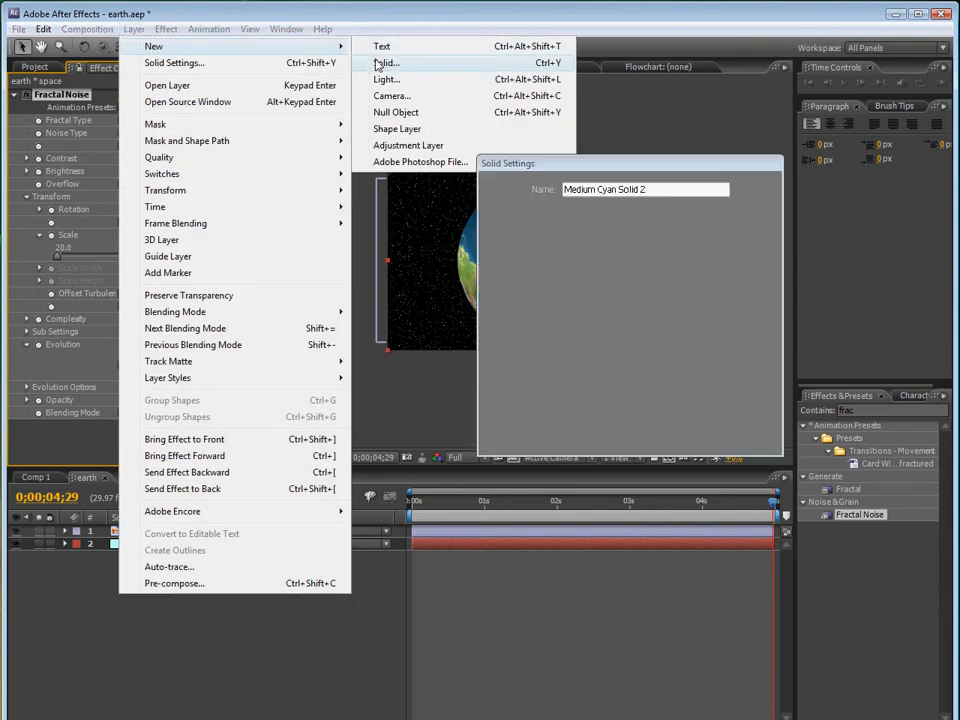
left_click(562, 400)
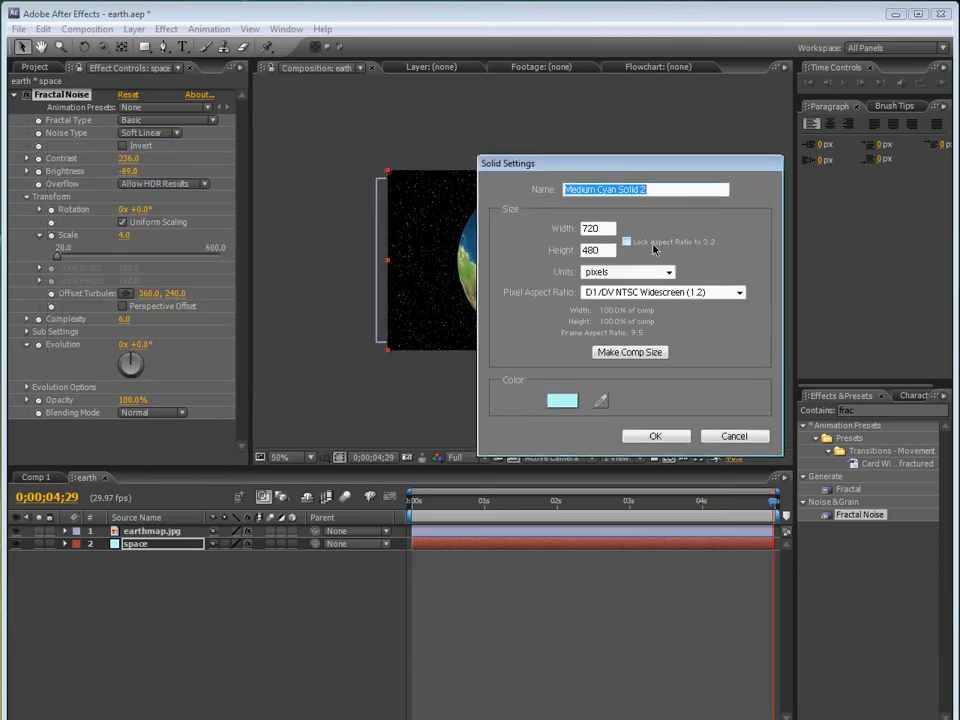
type("atmosphere")
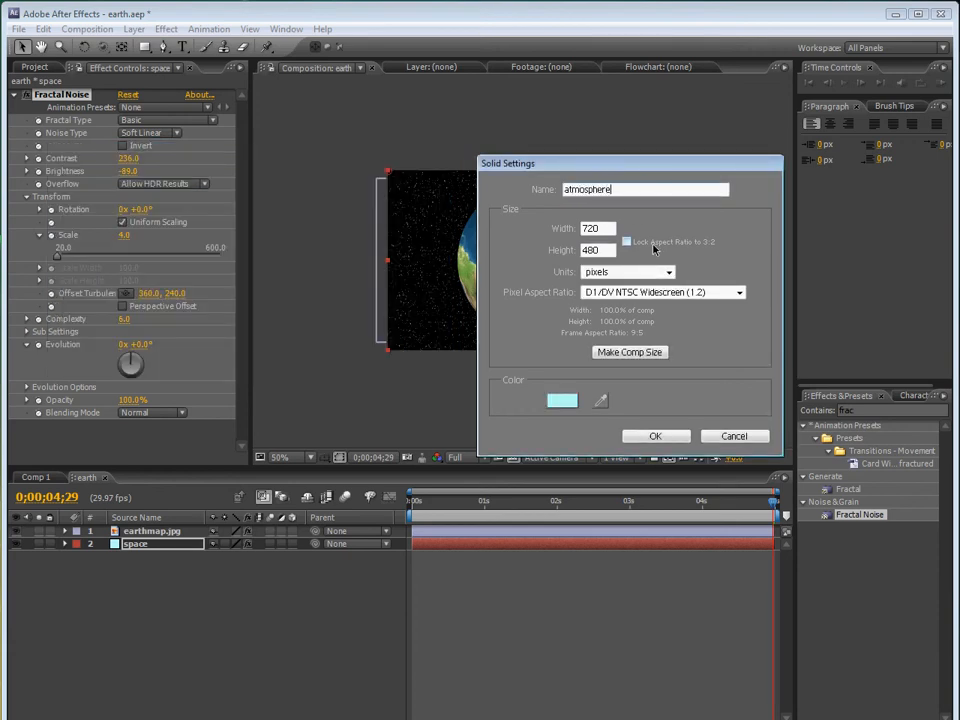
left_click(656, 436)
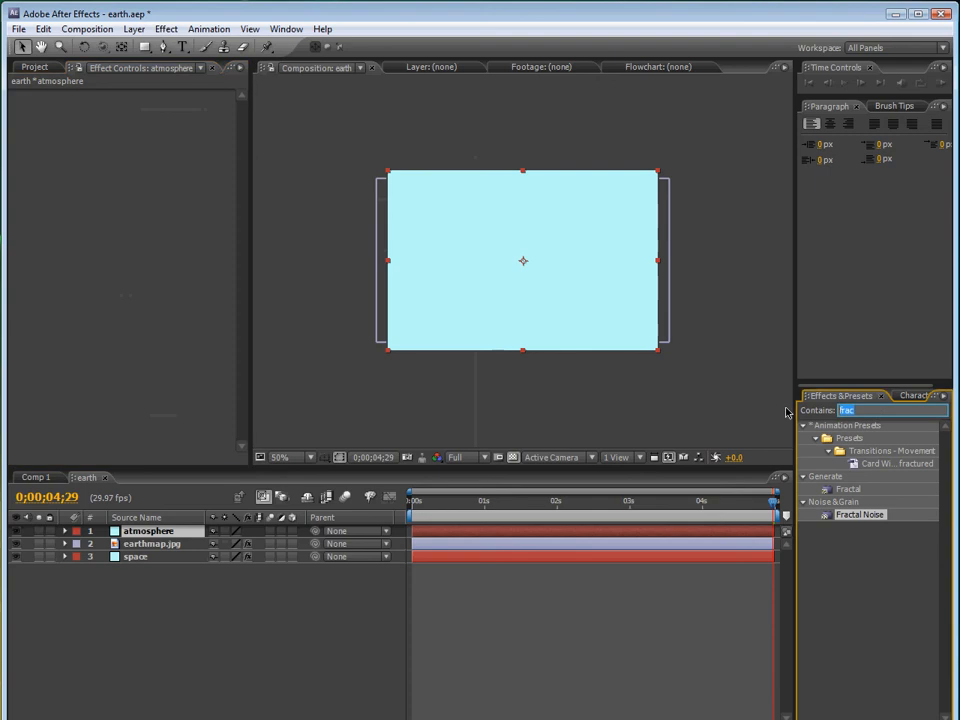
type("cc sphere")
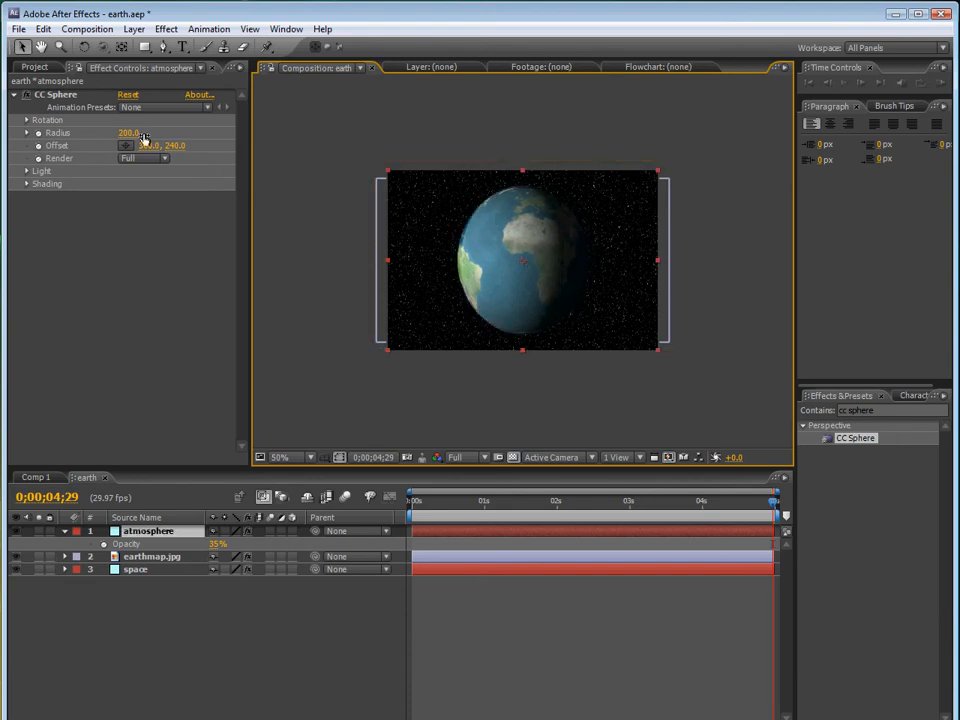
Enlarge the atmosphere sphere's Radius to 220 and add Glow (threshold 60%, radius 47)
left_click_drag(130, 133, 151, 131)
type("glow")
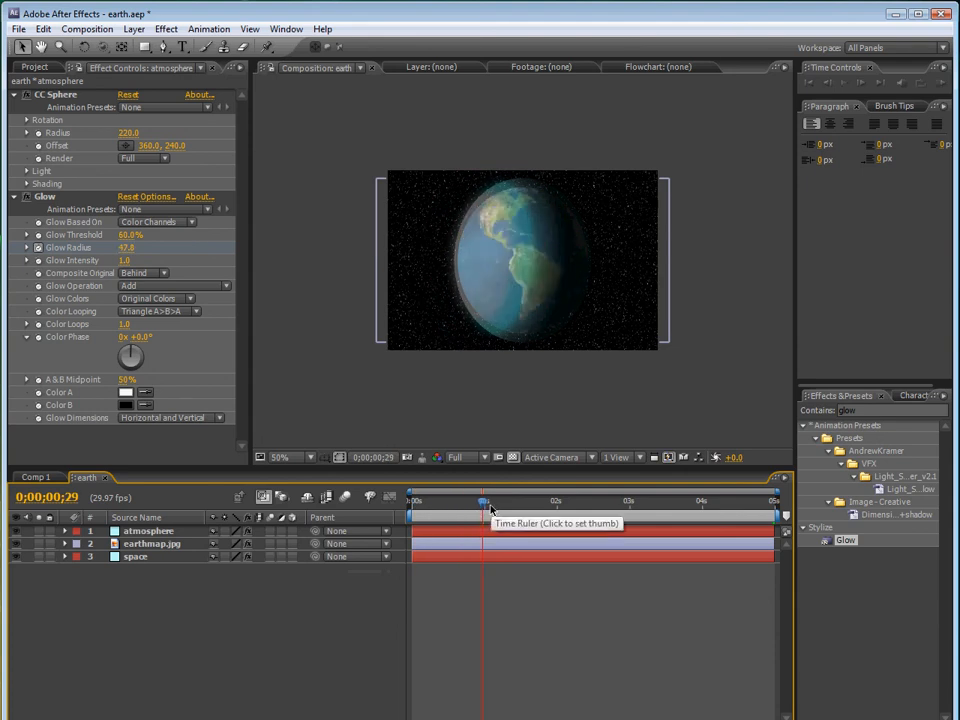
mouse_move(360, 425)
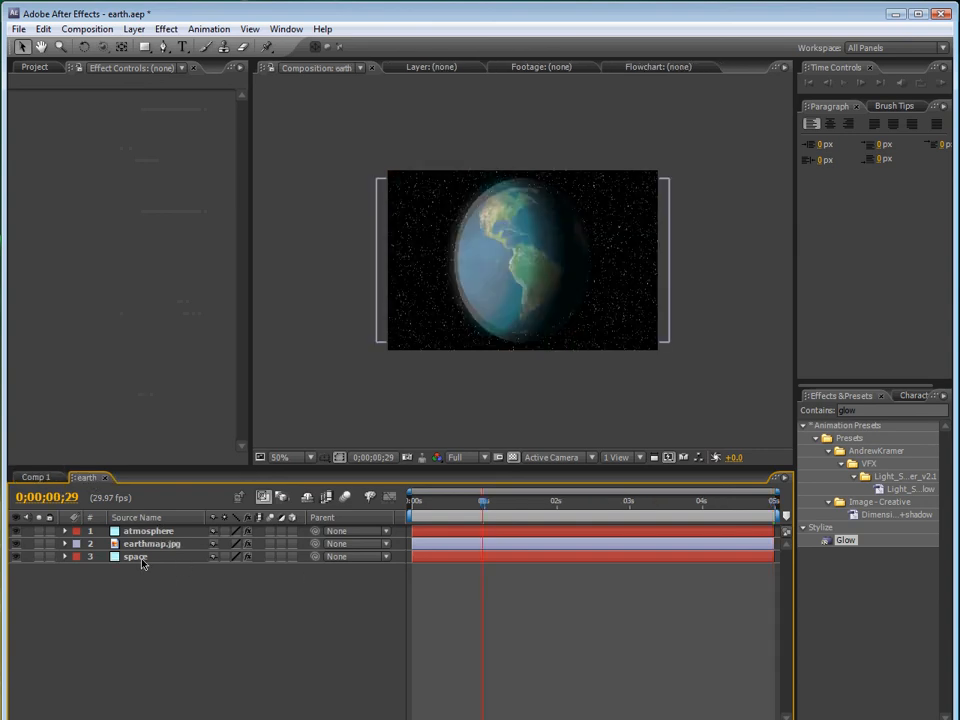
Add Lens Flare to the space layer with Flare Center at 262, 44
left_click(135, 556)
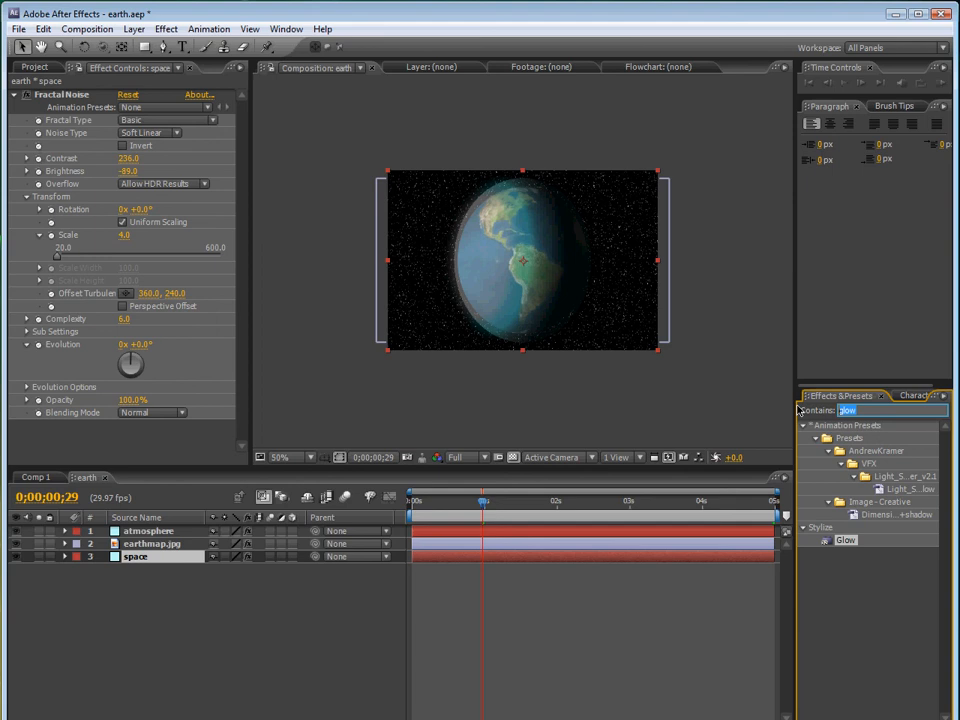
type("lens fla")
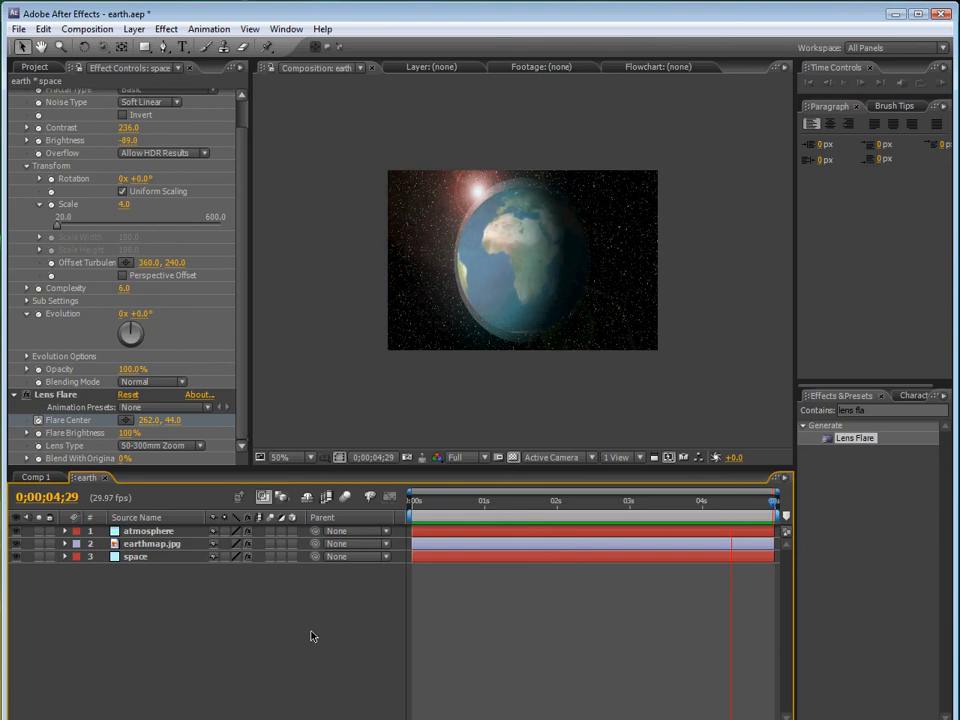
Scrub the timeline from the start to preview the moving flare
left_click(416, 500)
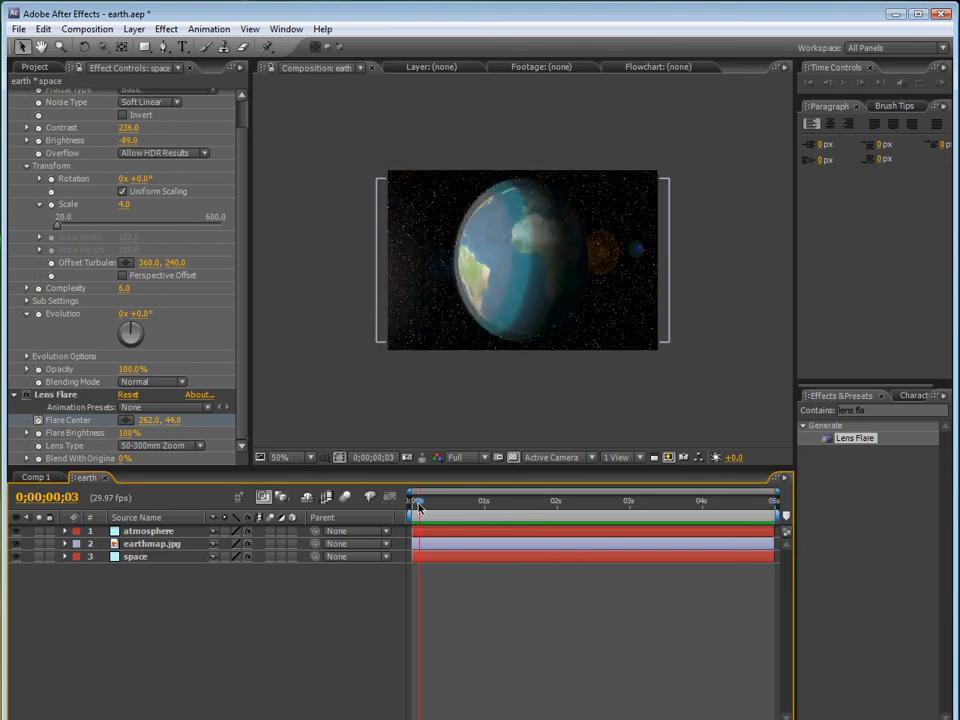
left_click_drag(418, 500, 573, 500)
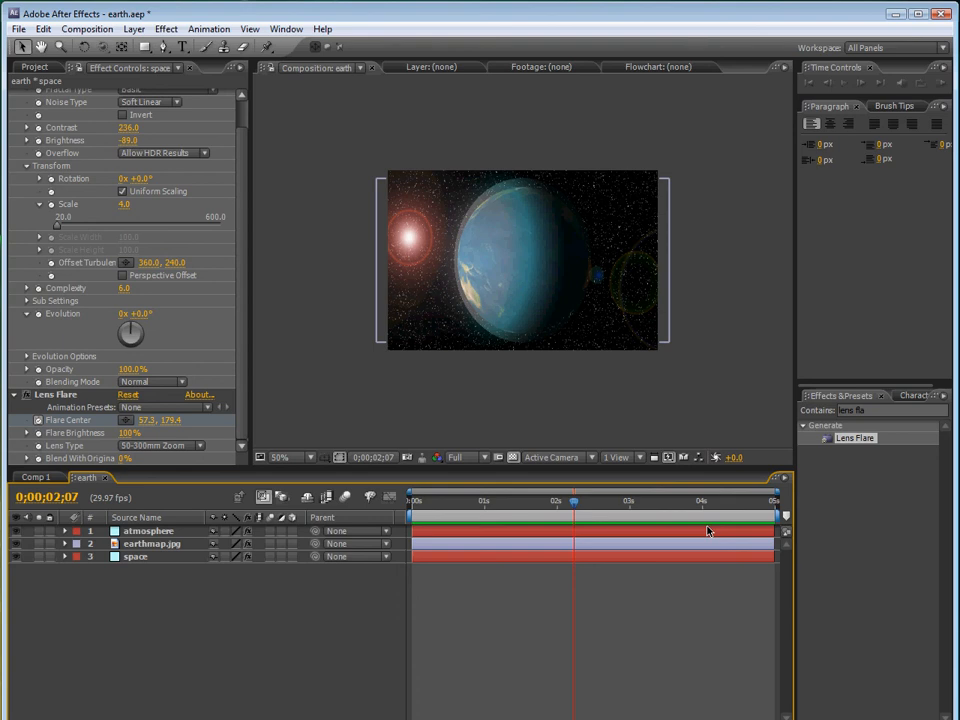
mouse_move(466, 668)
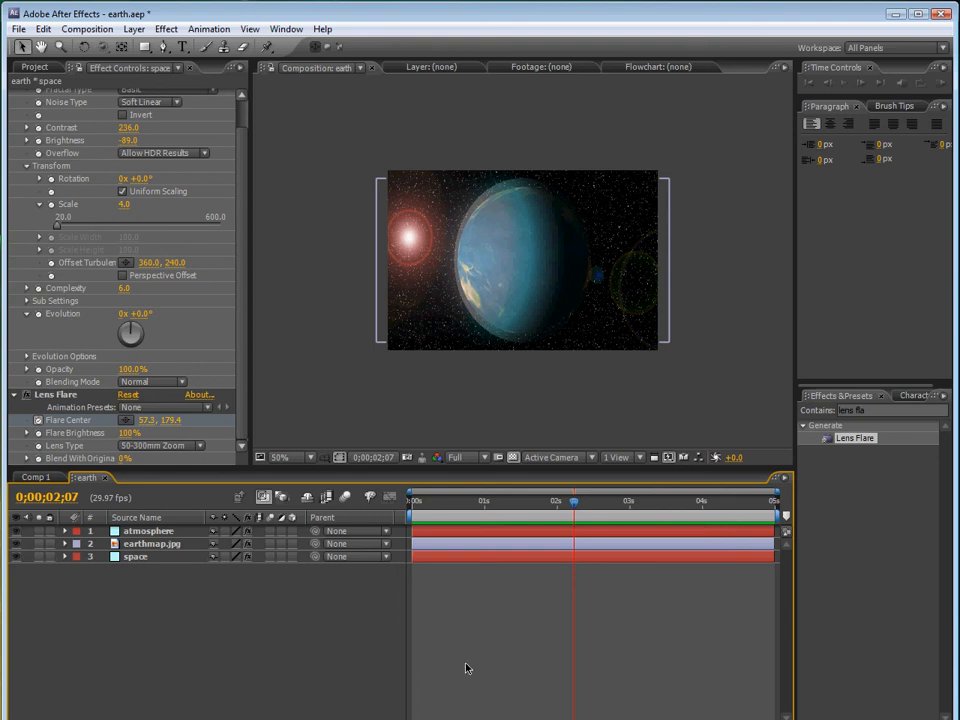